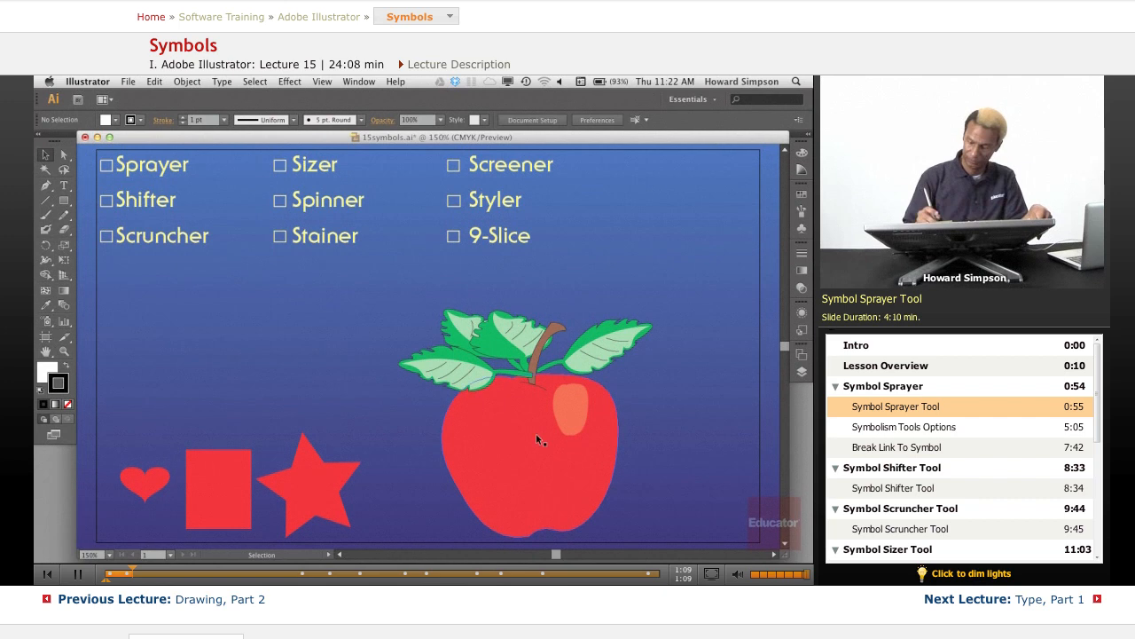
Select the apple artwork on the artboard and show the Symbols panel
left_click(536, 439)
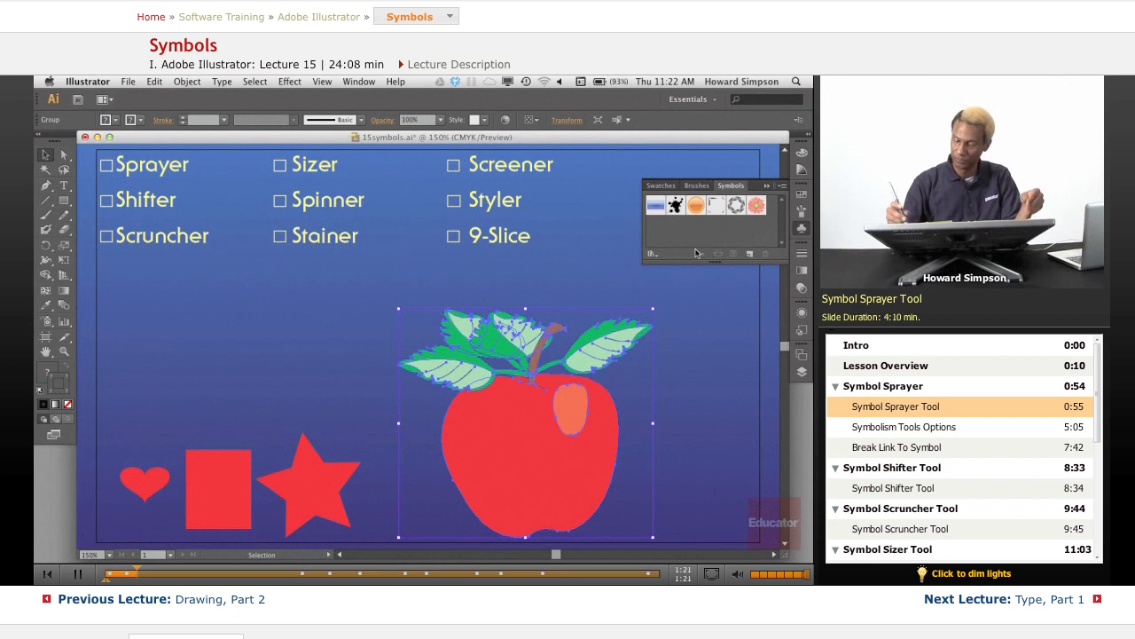
Drag the selected apple into the Symbols panel to create a new symbol
left_click(767, 185)
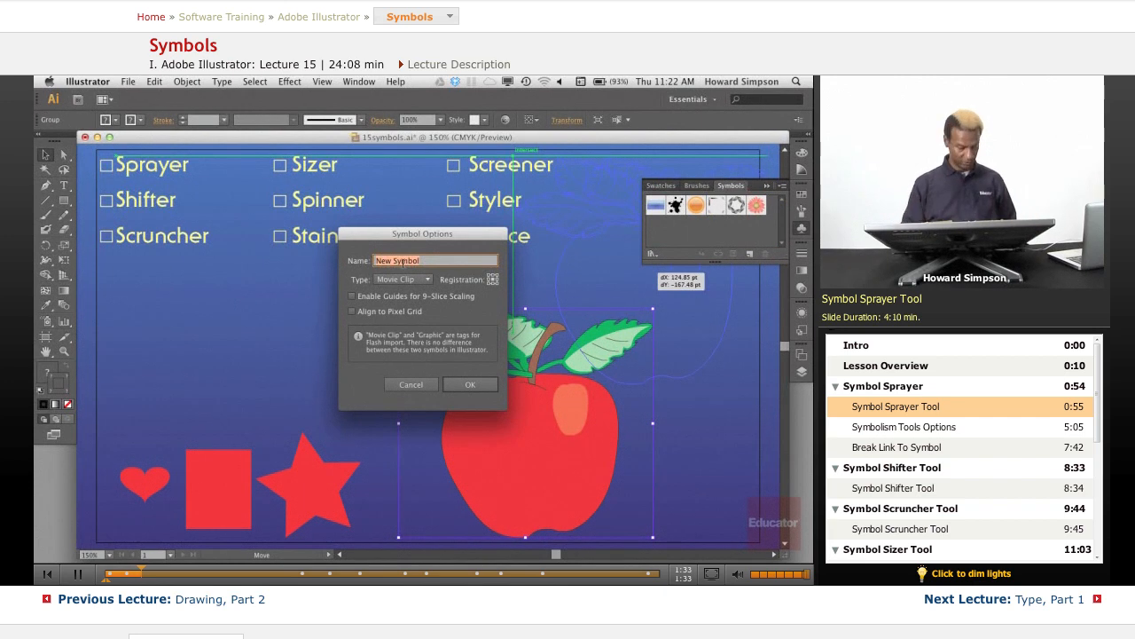
Name the new symbol 'apple' in Symbol Options and confirm
type("apple")
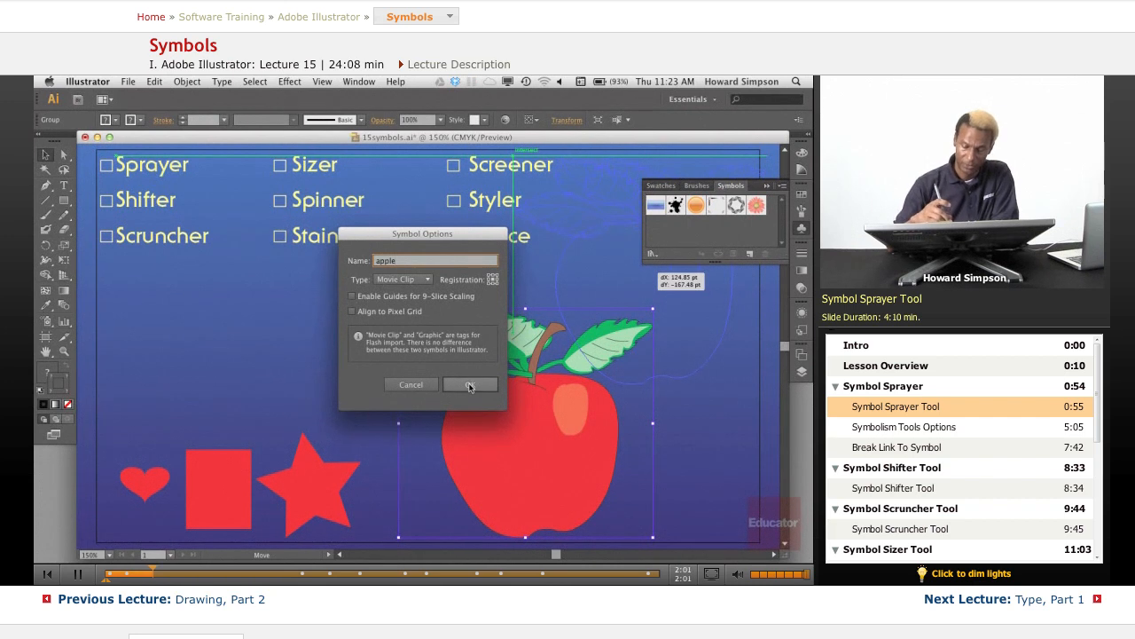
left_click(470, 384)
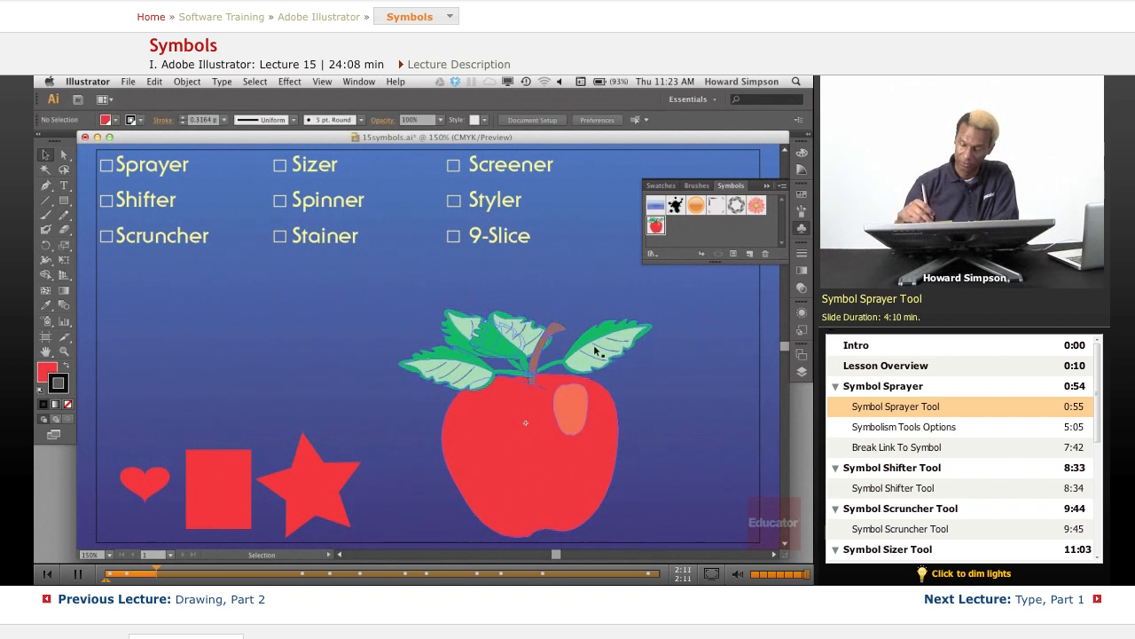
Select the apple symbol instance and show the symbolism tools flyout
left_click(527, 423)
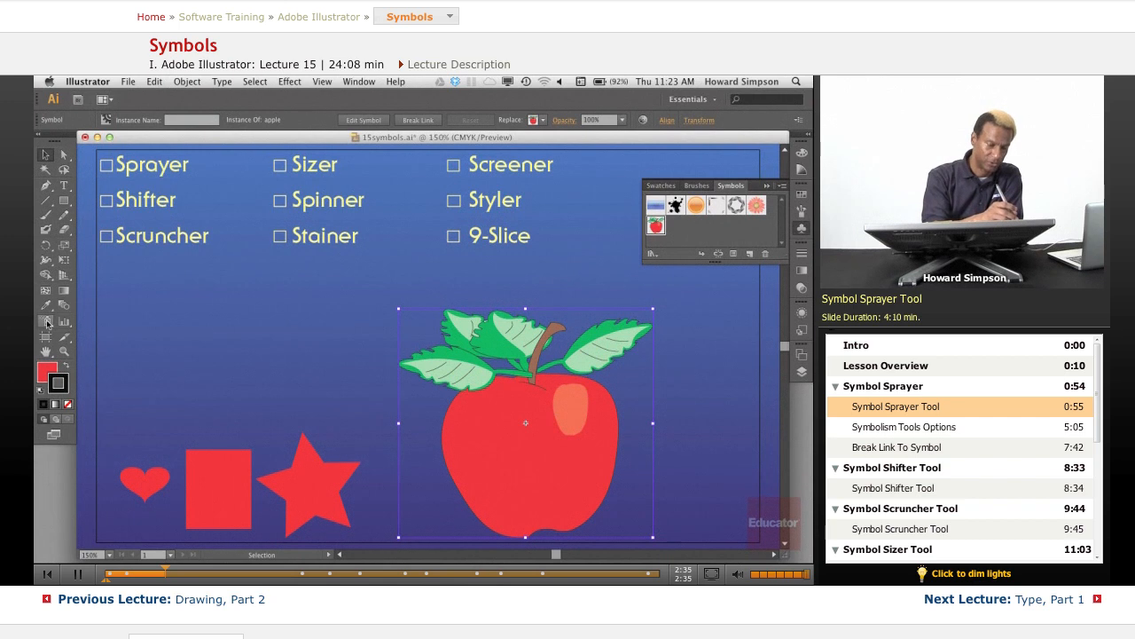
left_click(48, 322)
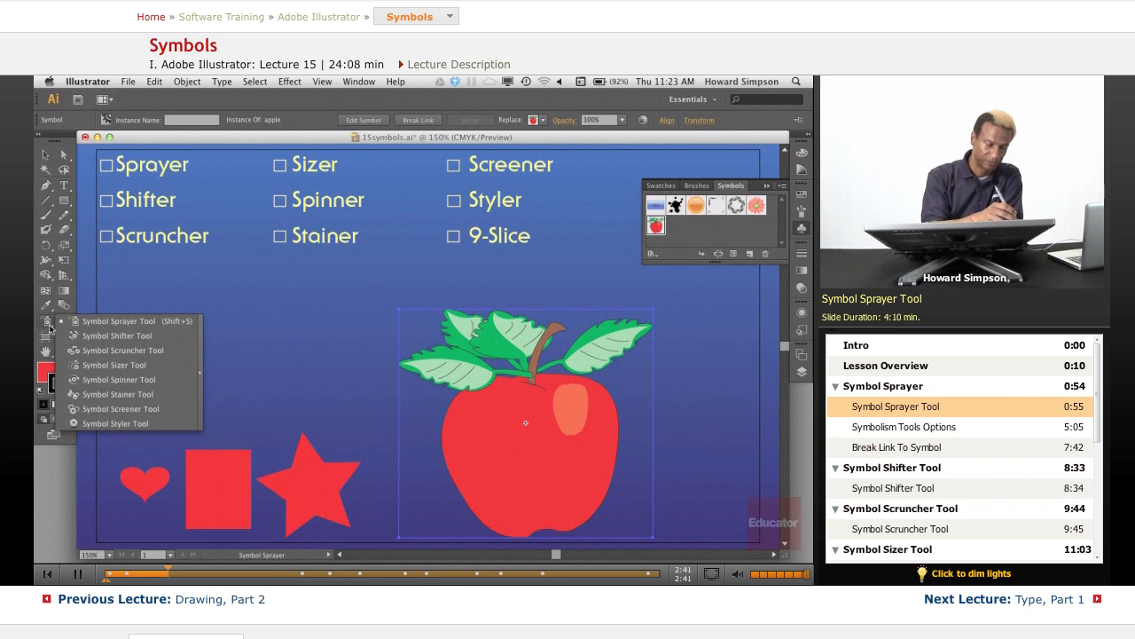
Choose the Symbol Sprayer tool from the symbolism tools flyout
left_click(49, 322)
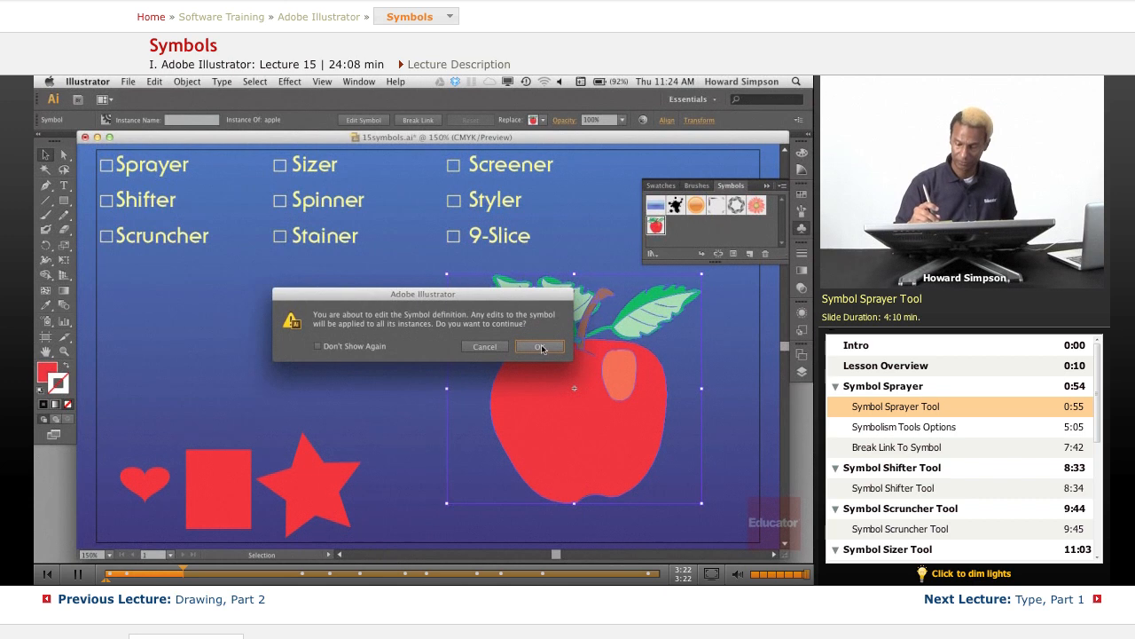
Confirm the edit warning and scale the apple down in isolation mode
left_click(540, 346)
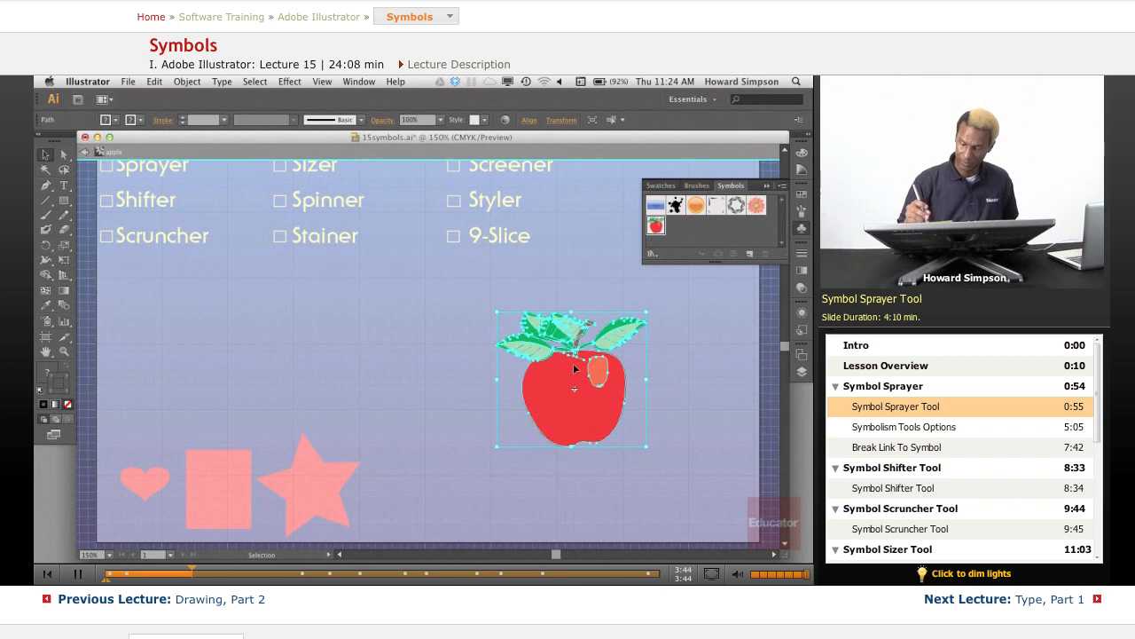
left_click(585, 284)
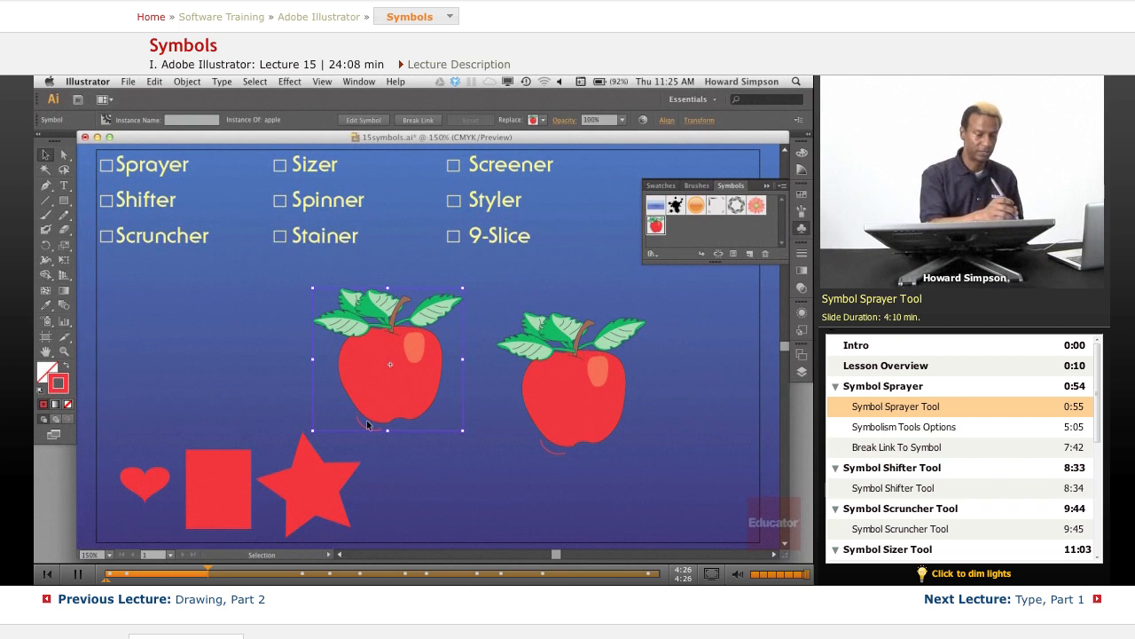
mouse_move(46, 261)
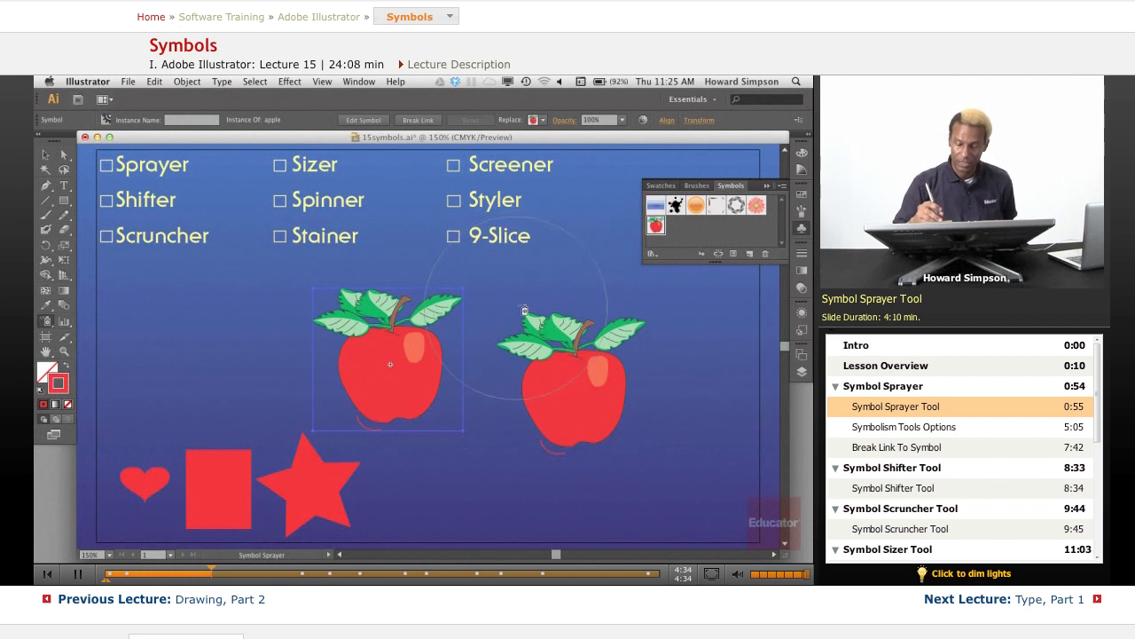
mouse_move(524, 312)
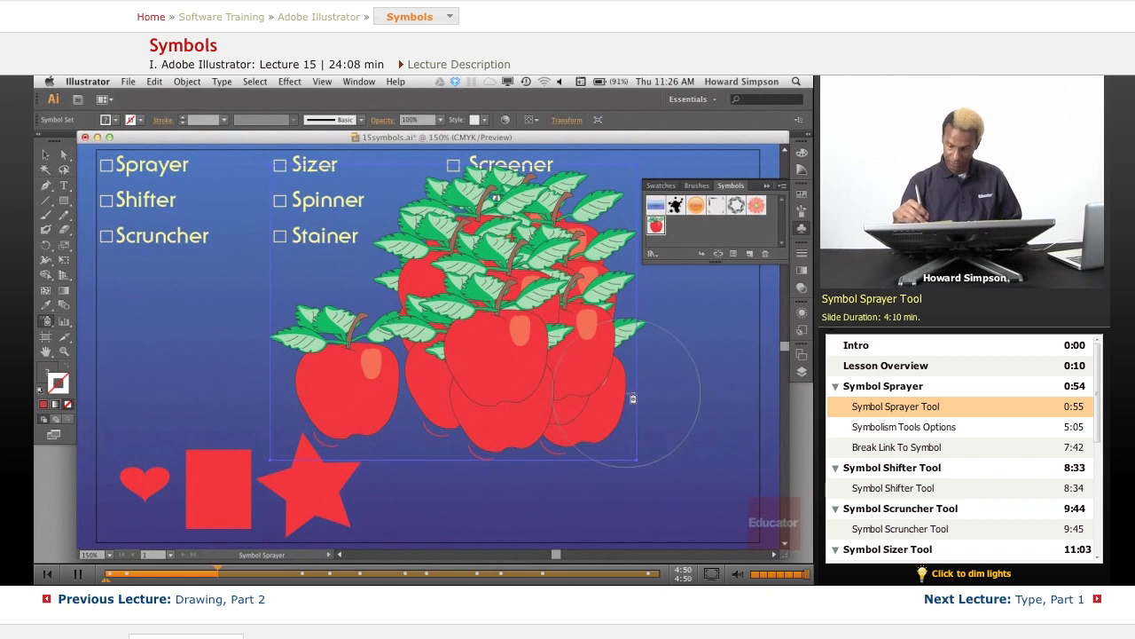
mouse_move(688, 404)
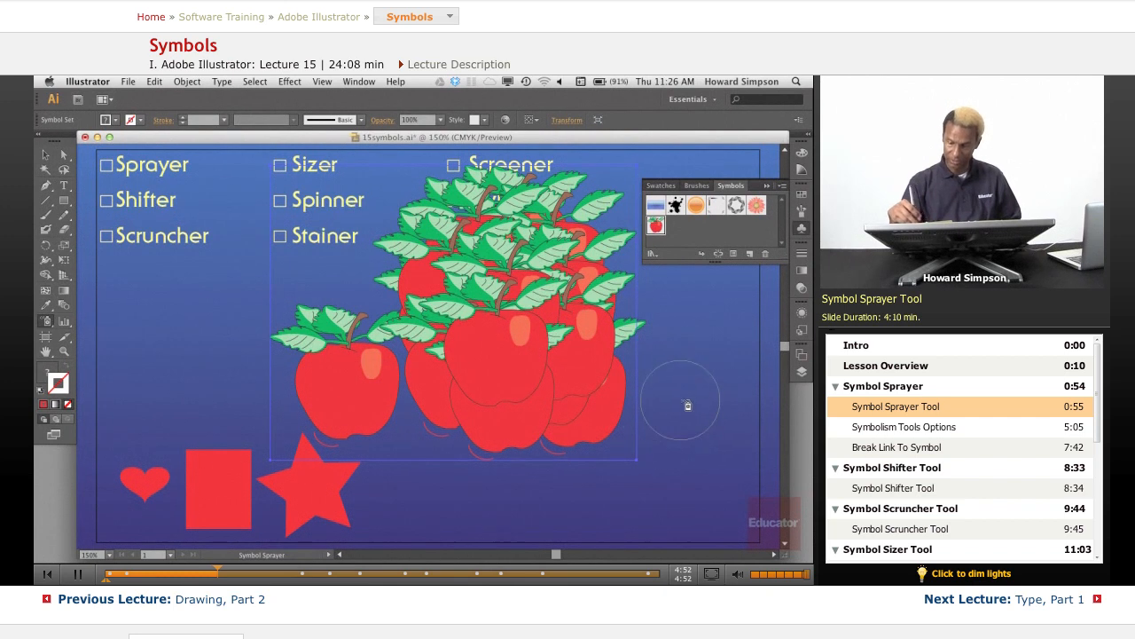